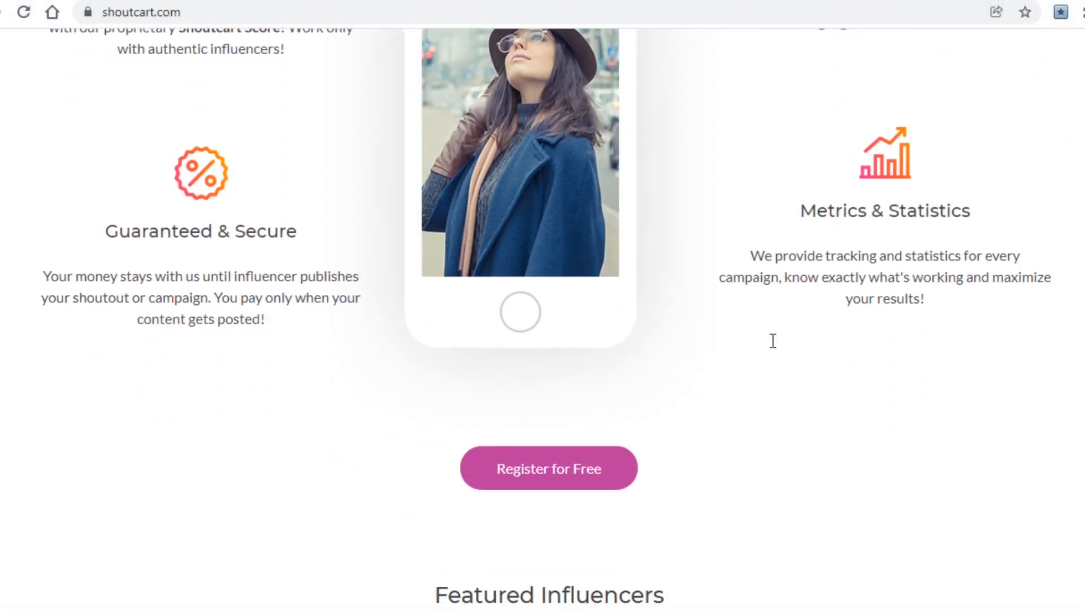
# Scroll the Shoutcart homepage past featured influencers and testimonials to the footer.
pyautogui.scroll(-3)
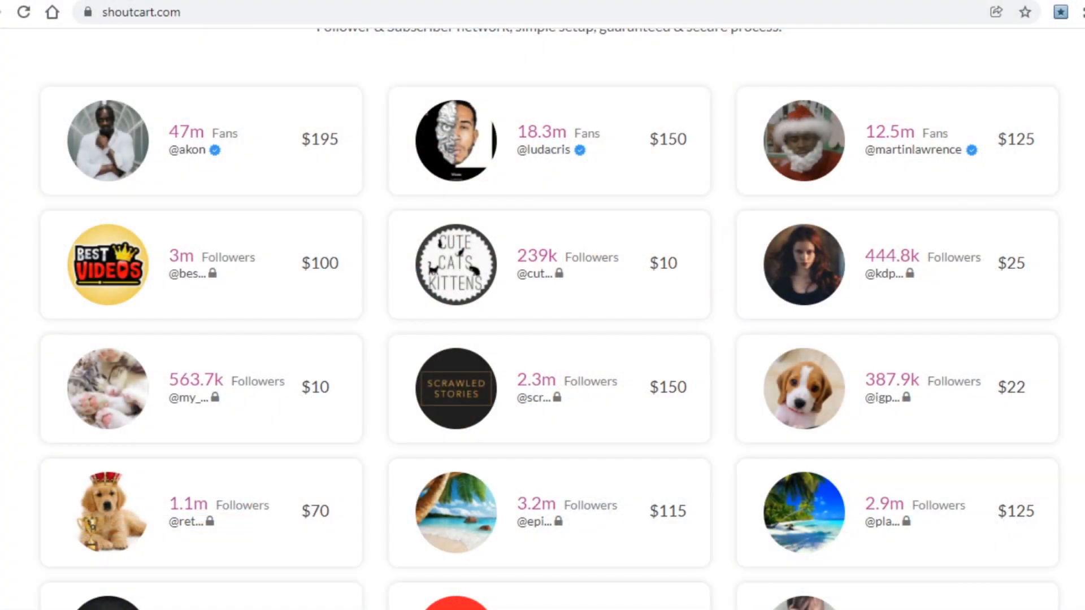
pyautogui.scroll(-3)
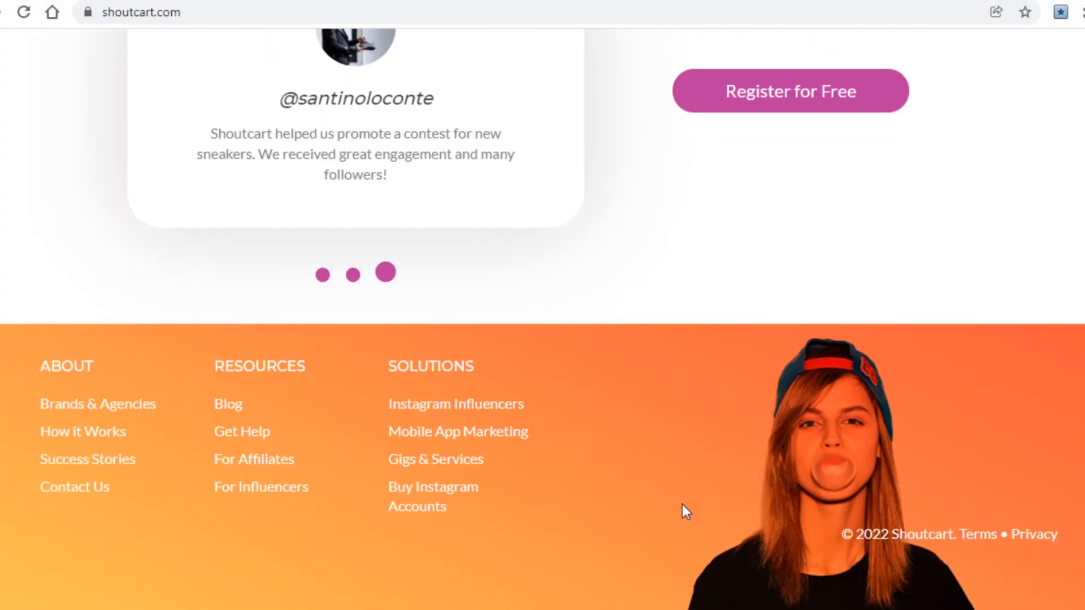
pyautogui.moveTo(167, 554)
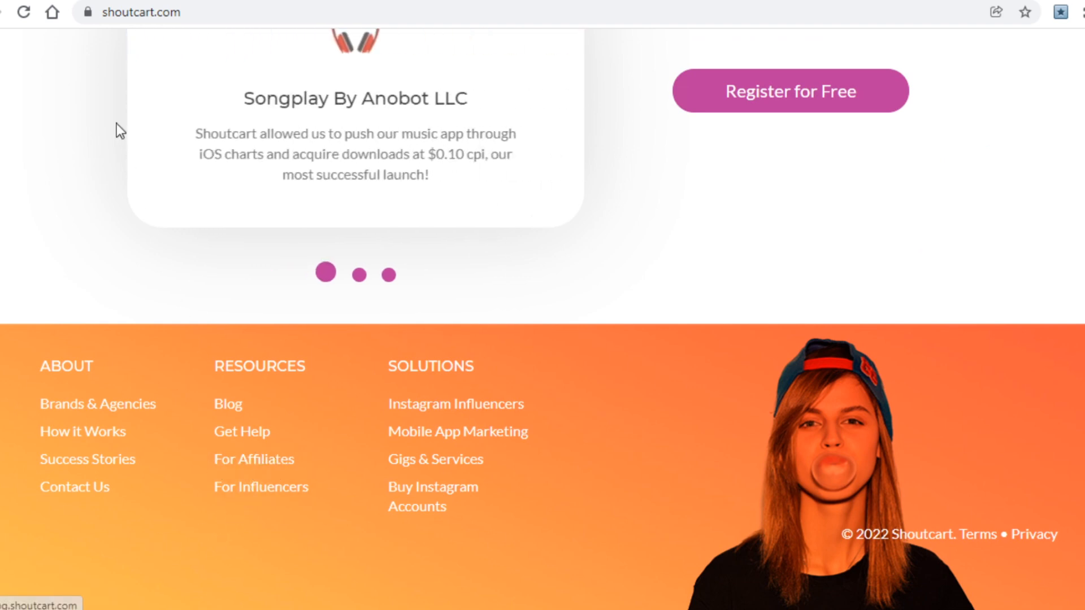
# Open Shoutcart's 'For Affiliates' page offering up to 30% commission and browse it.
pyautogui.click(253, 459)
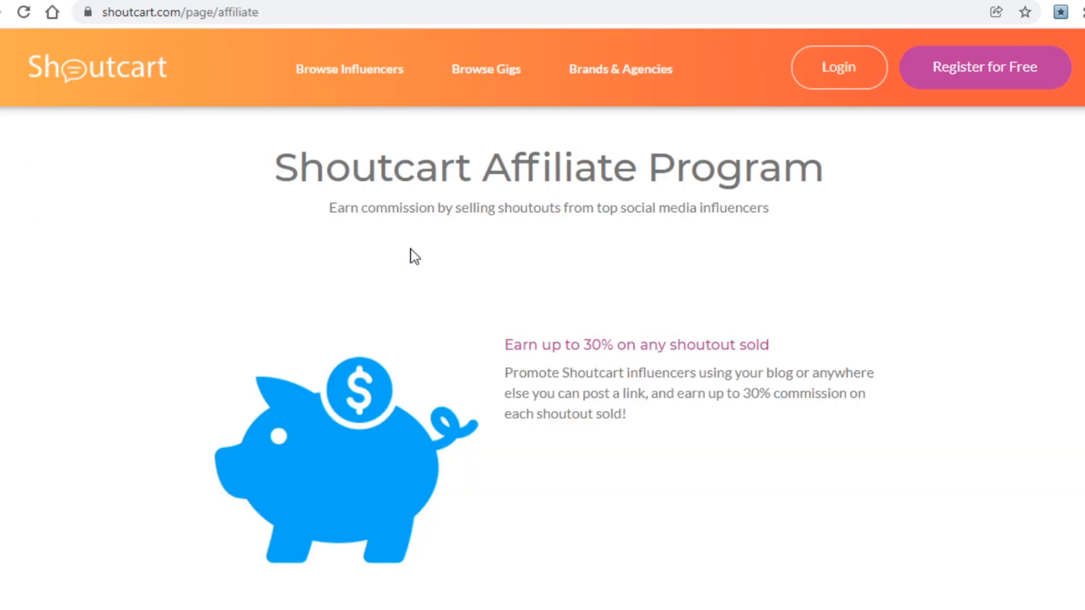
pyautogui.moveTo(476, 303)
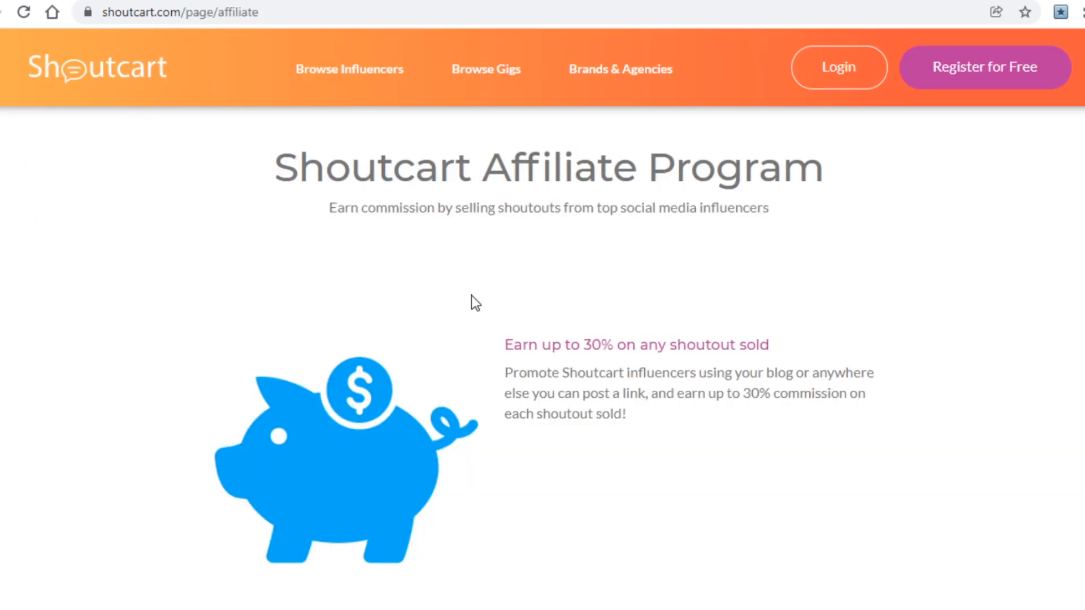
pyautogui.scroll(-3)
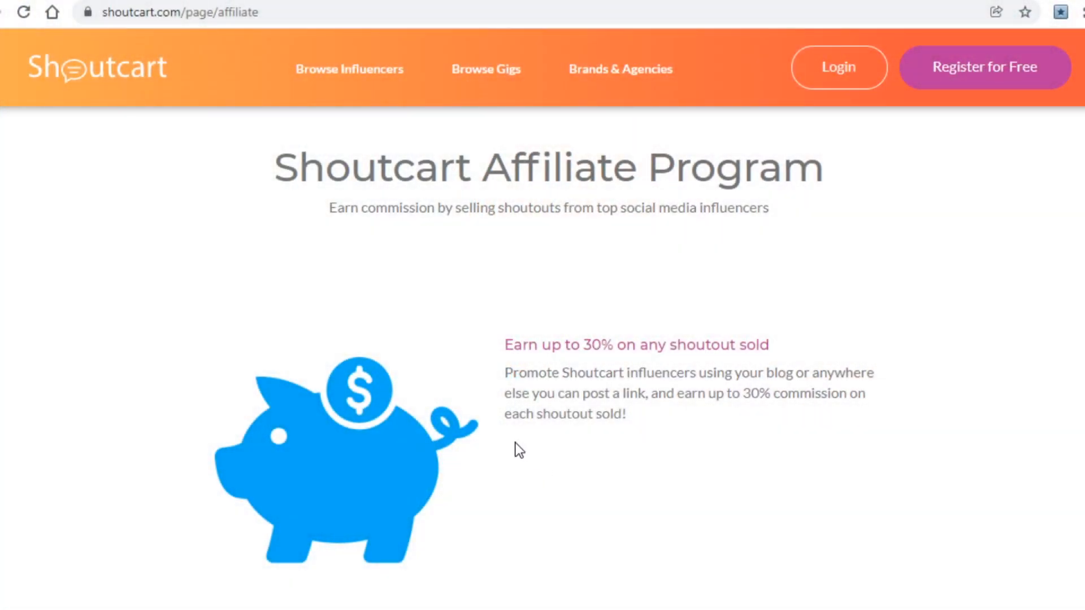
pyautogui.moveTo(503, 448)
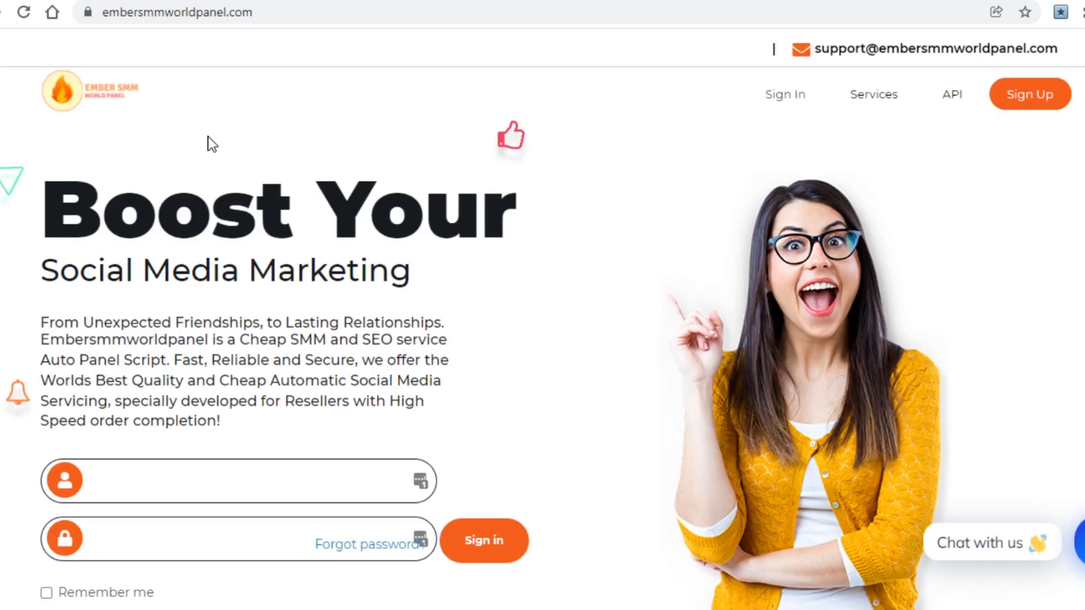
pyautogui.moveTo(227, 152)
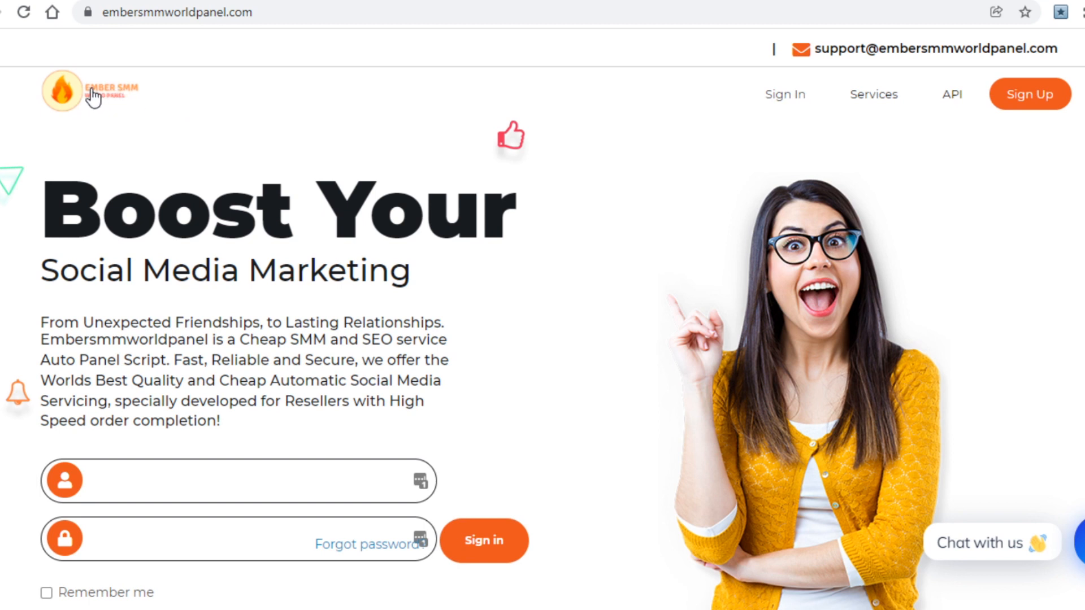
pyautogui.moveTo(337, 182)
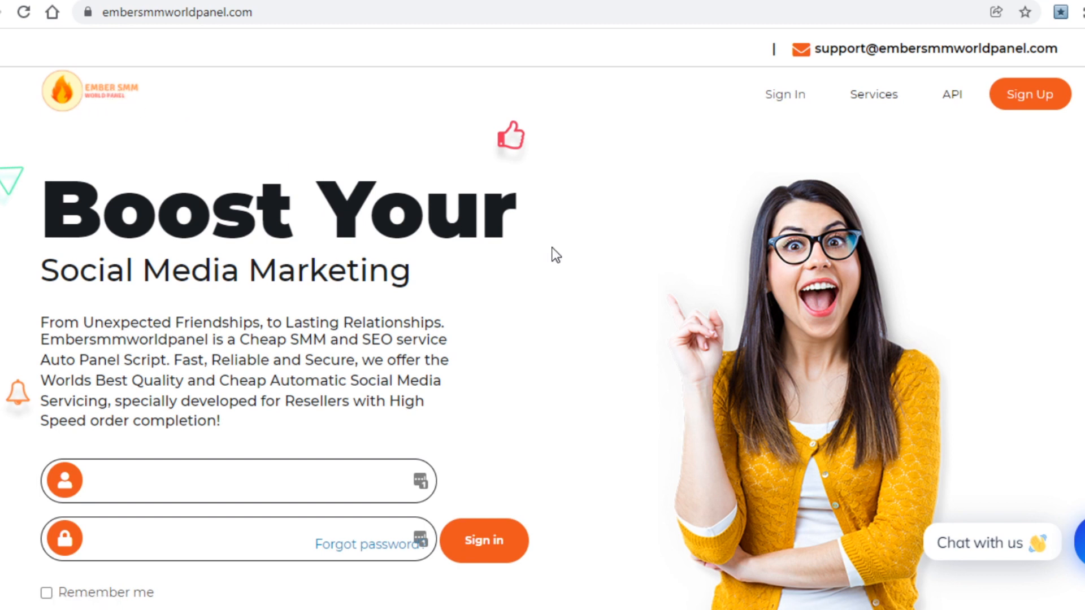
# Scroll the Ember SMM World Panel homepage down toward its sign-in form.
pyautogui.scroll(-3)
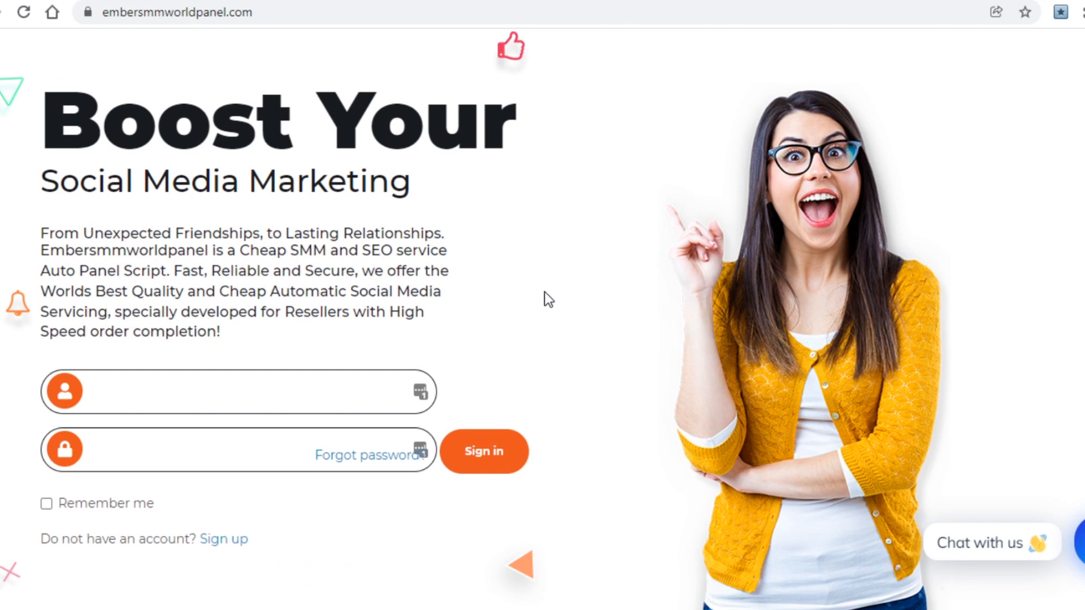
pyautogui.moveTo(535, 300)
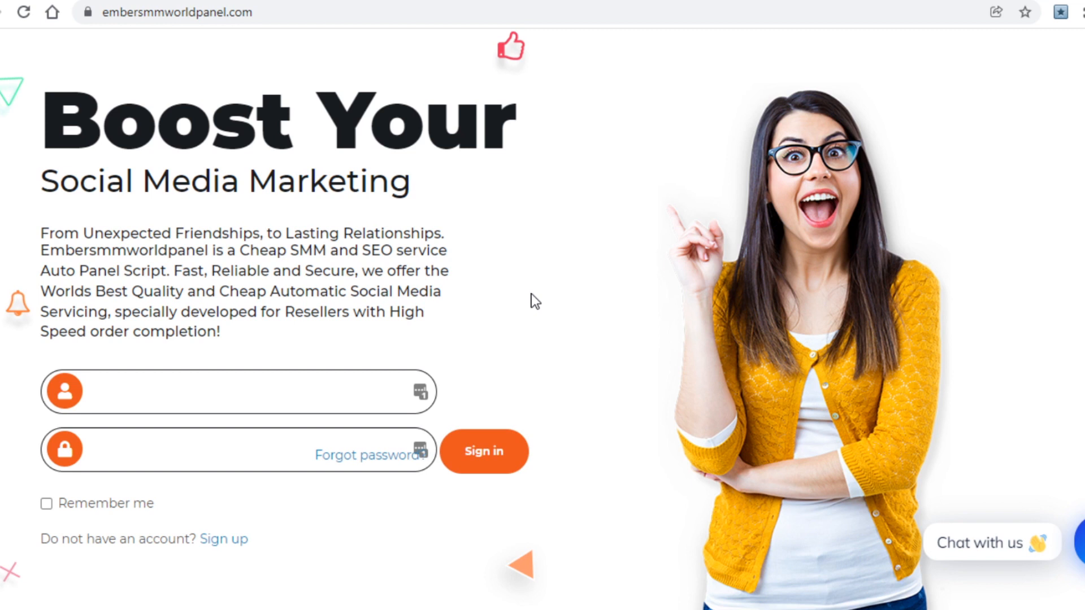
pyautogui.moveTo(534, 278)
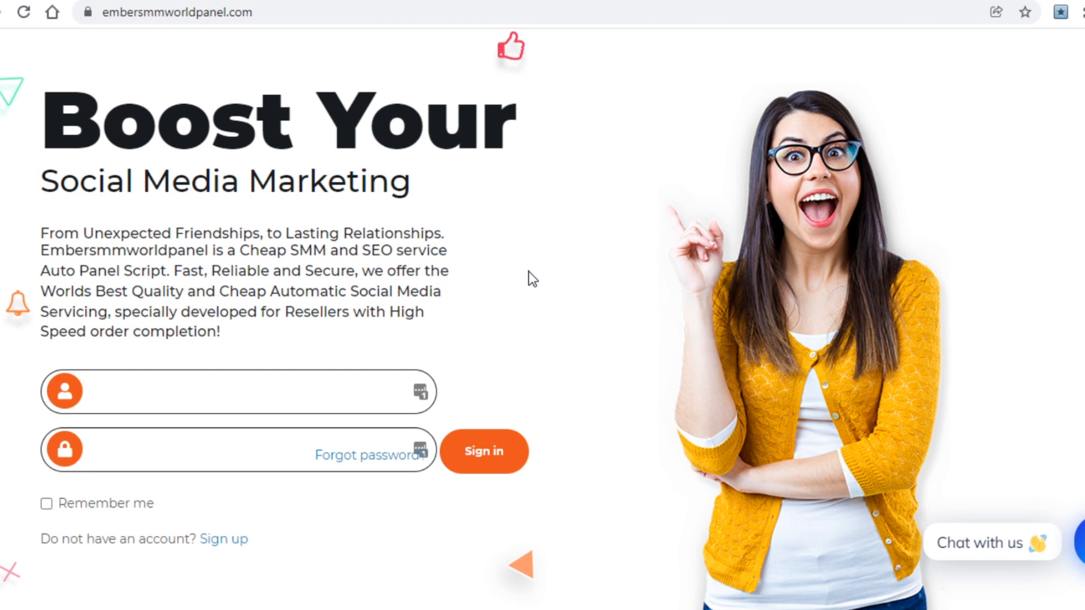
pyautogui.moveTo(208, 330)
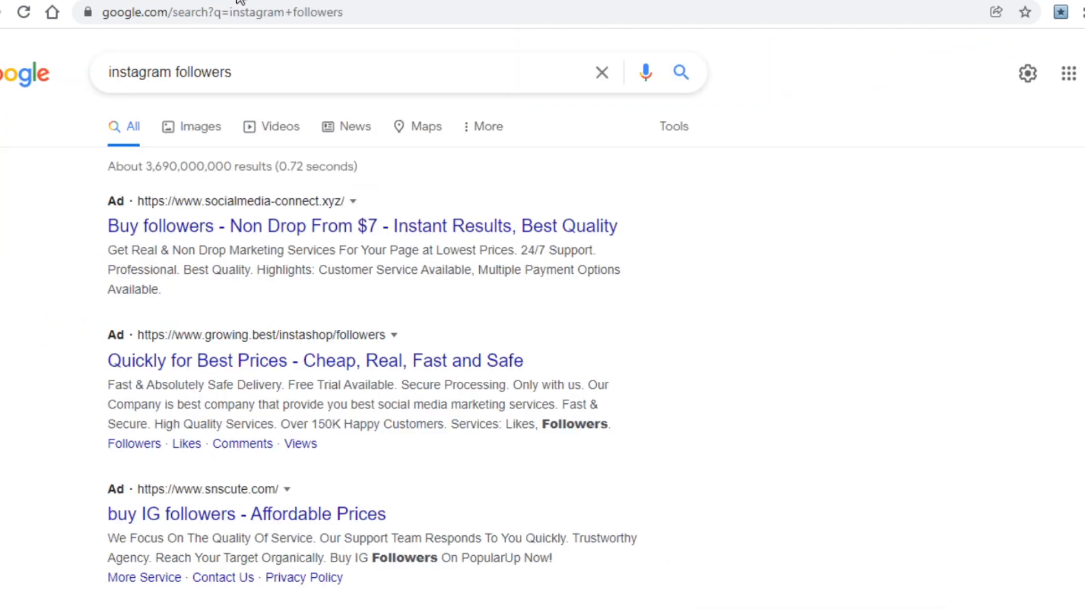
# Scroll through the 'instagram followers' Google results listing paid follower ads.
pyautogui.scroll(-3)
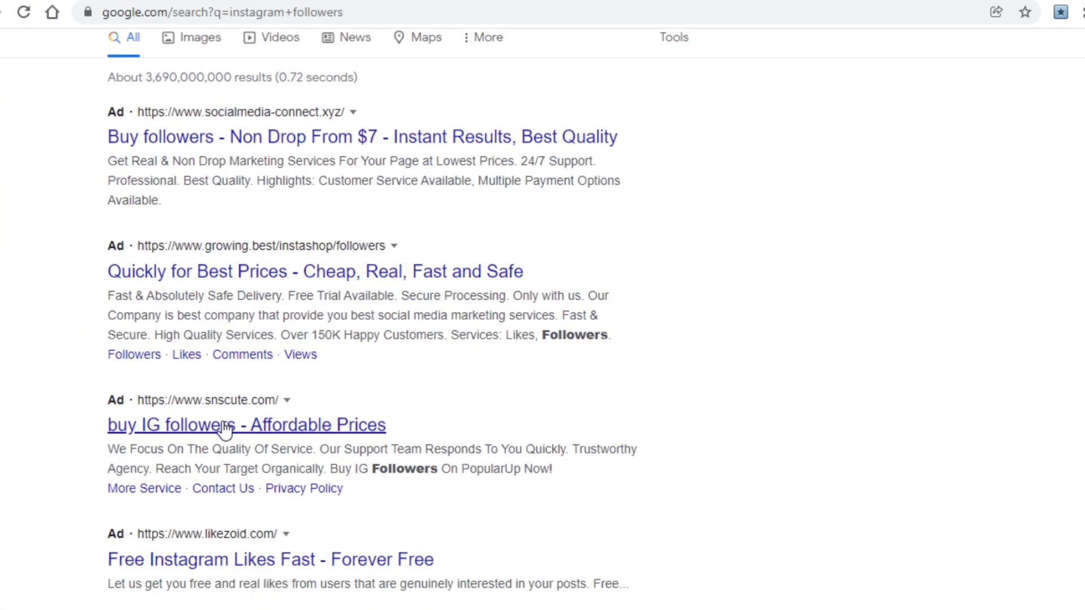
pyautogui.scroll(-3)
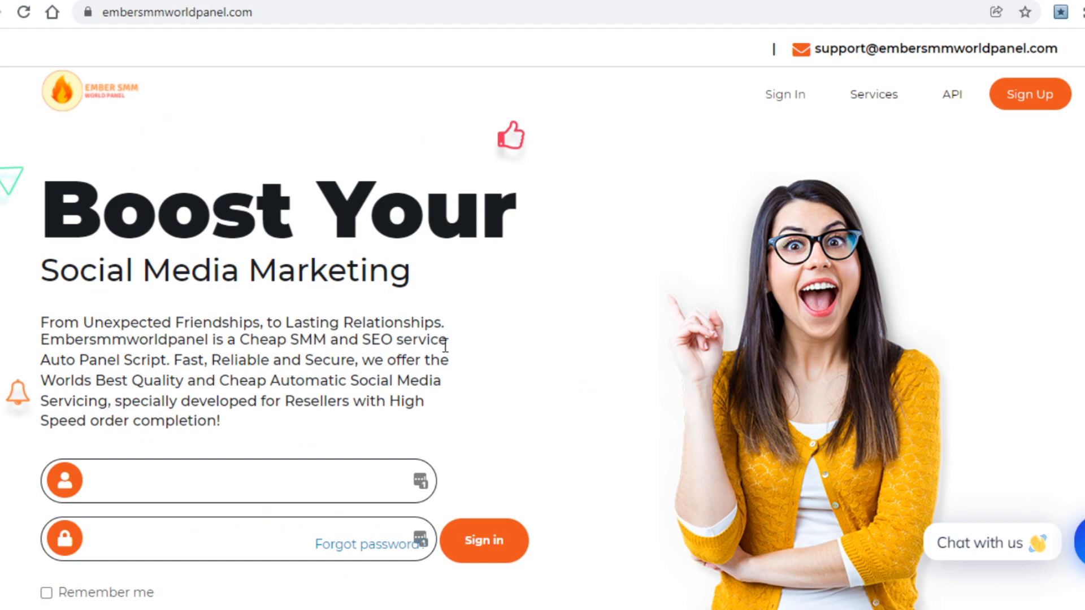
pyautogui.moveTo(471, 315)
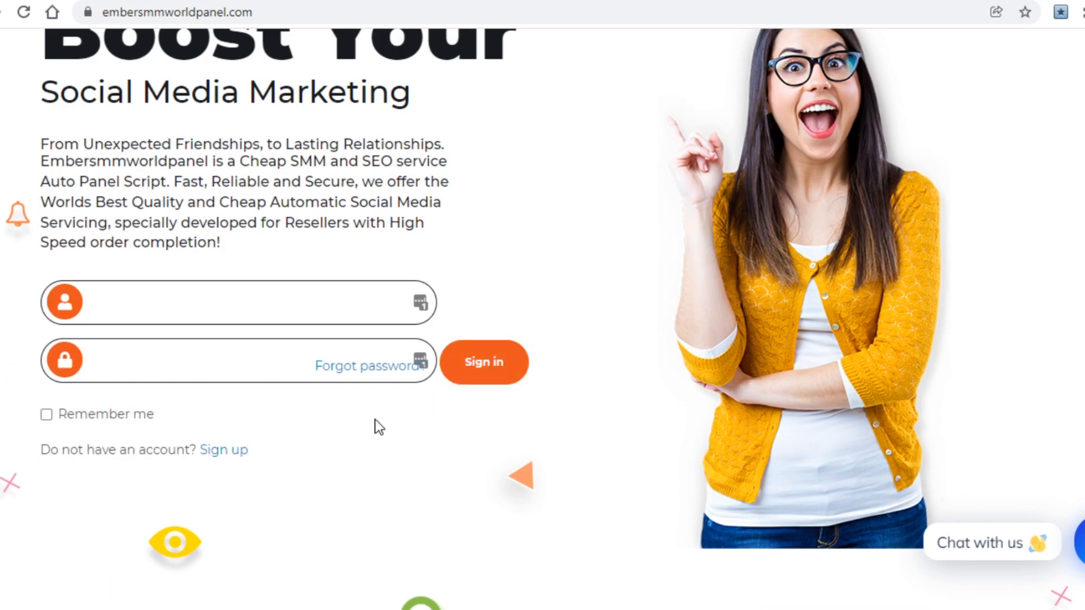
pyautogui.moveTo(325, 456)
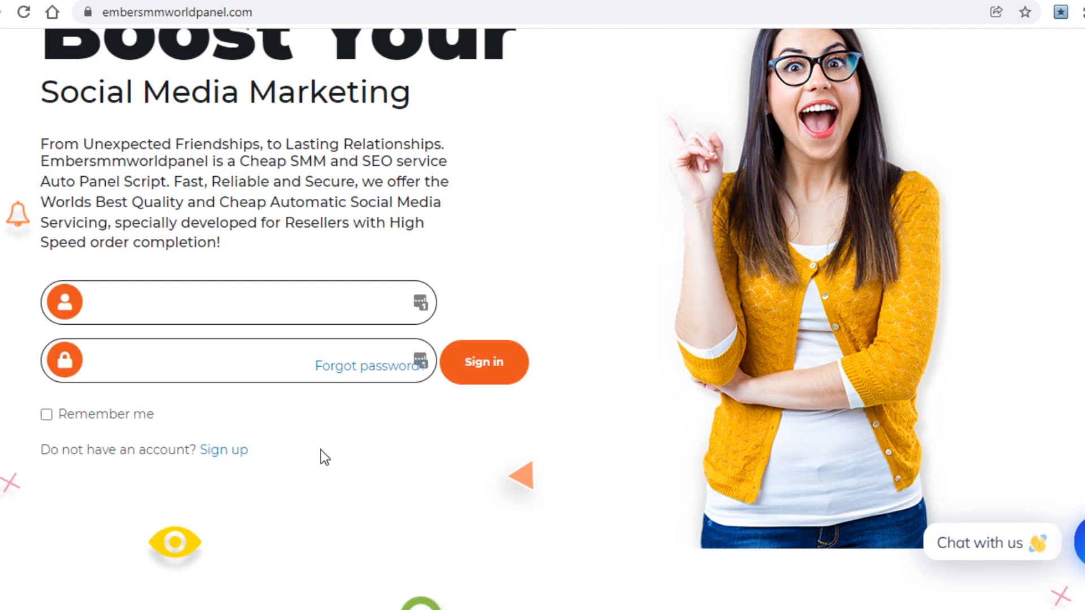
pyautogui.moveTo(210, 482)
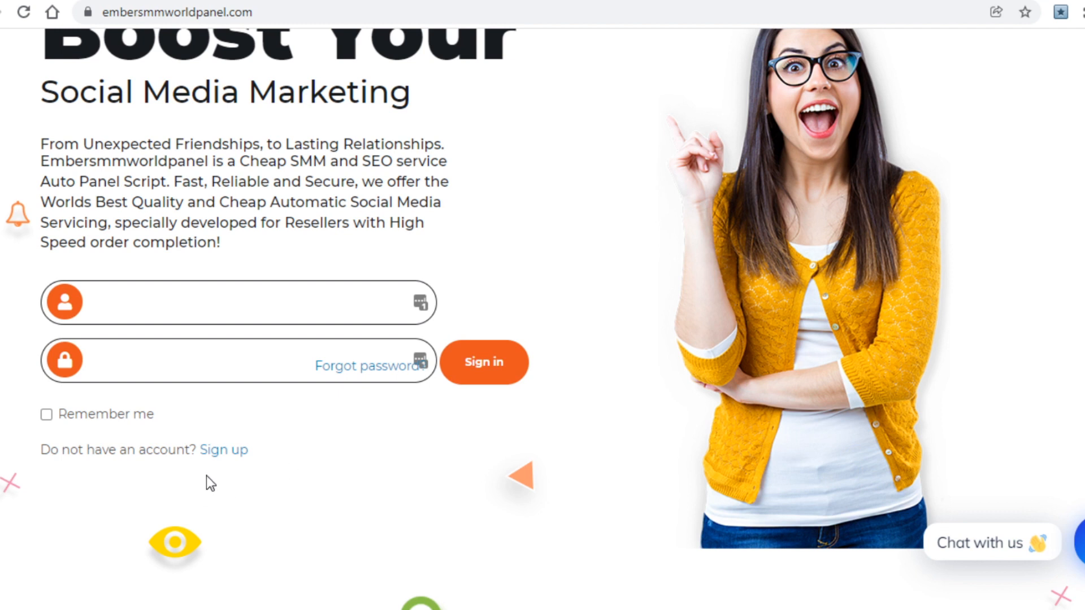
# Scroll the Ember SMM homepage past the sign-in form to the sign-up prompt.
pyautogui.scroll(-3)
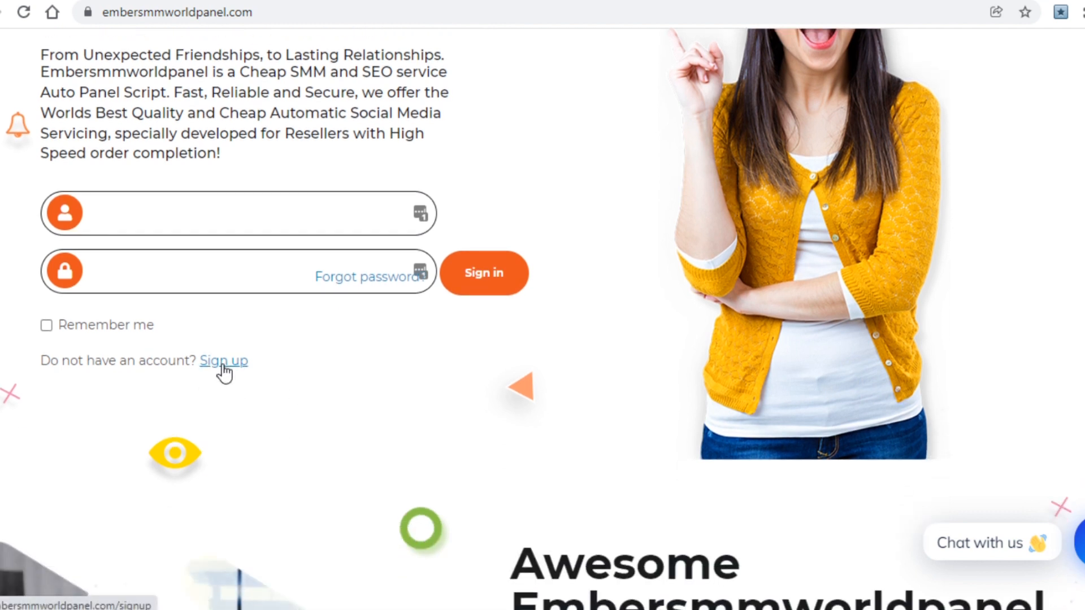
pyautogui.moveTo(231, 397)
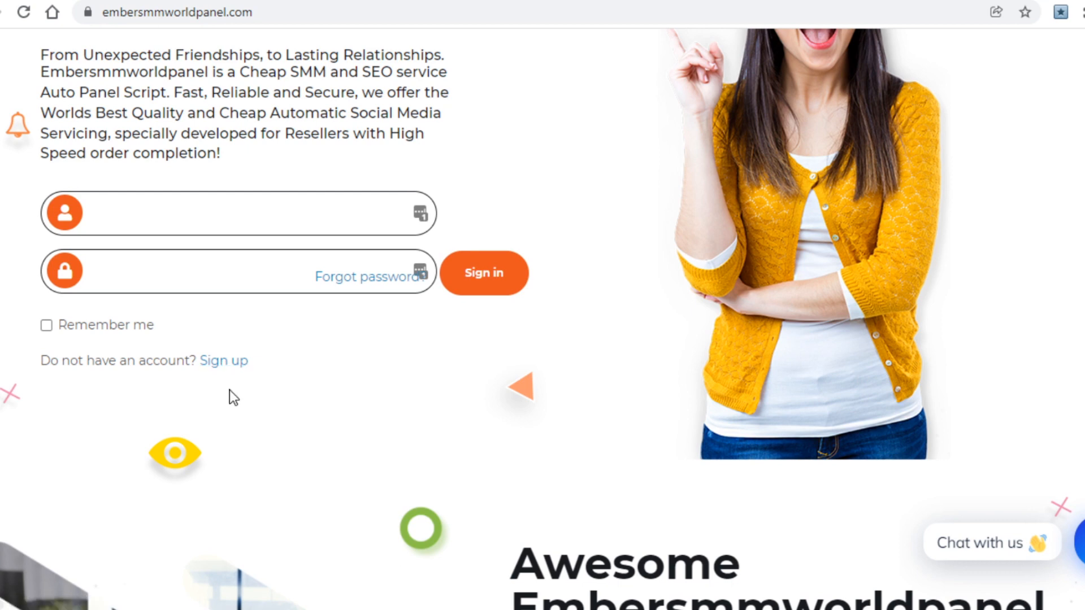
# Go to the logged-in Ember SMM dashboard with the Instagram Followers new order form.
pyautogui.click(484, 272)
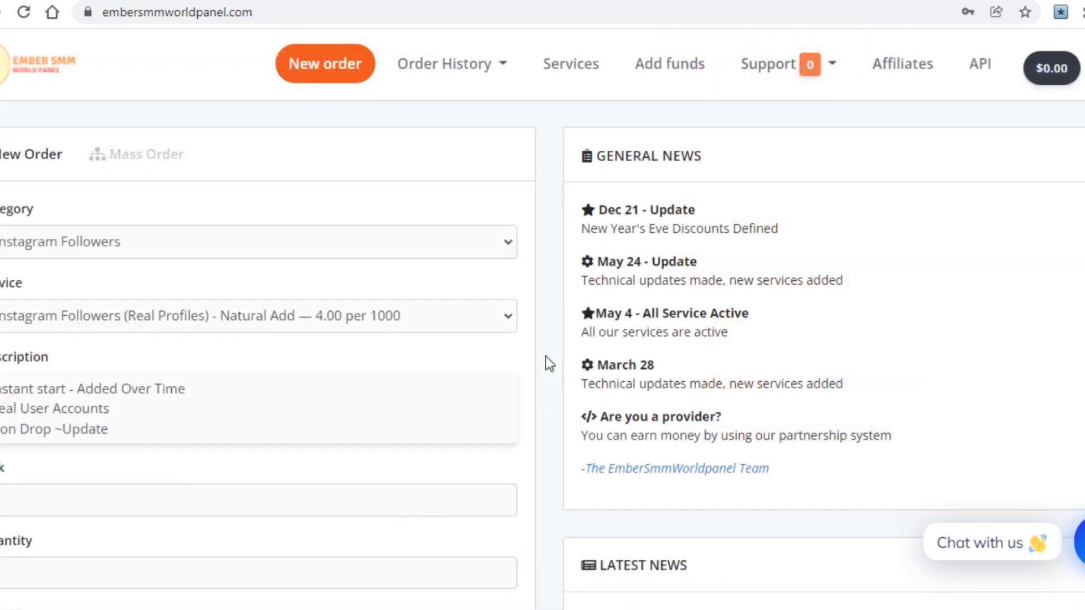
pyautogui.moveTo(713, 356)
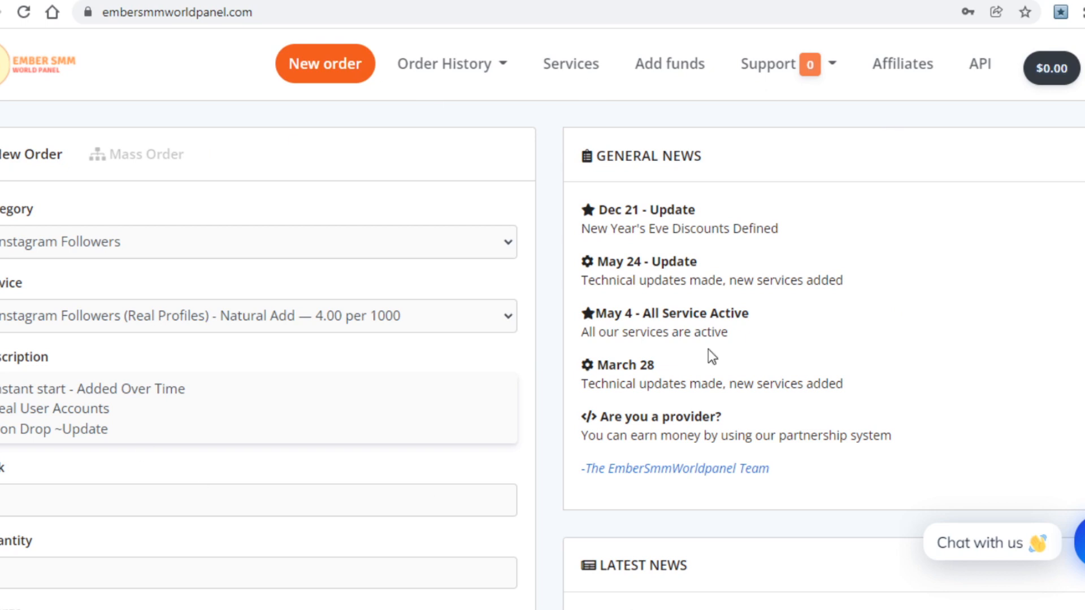
pyautogui.moveTo(517, 270)
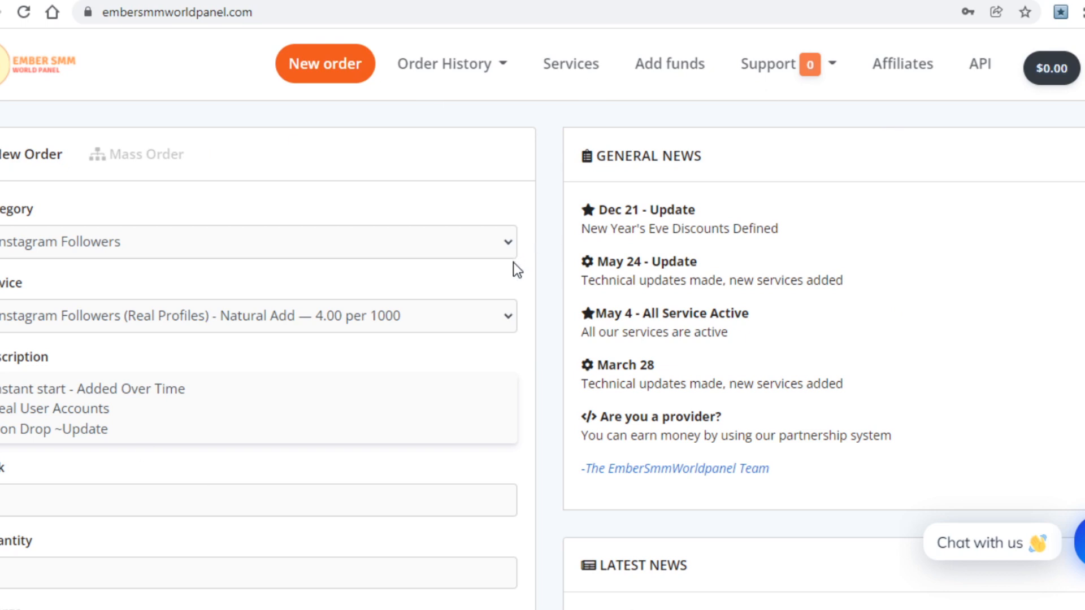
pyautogui.moveTo(902, 64)
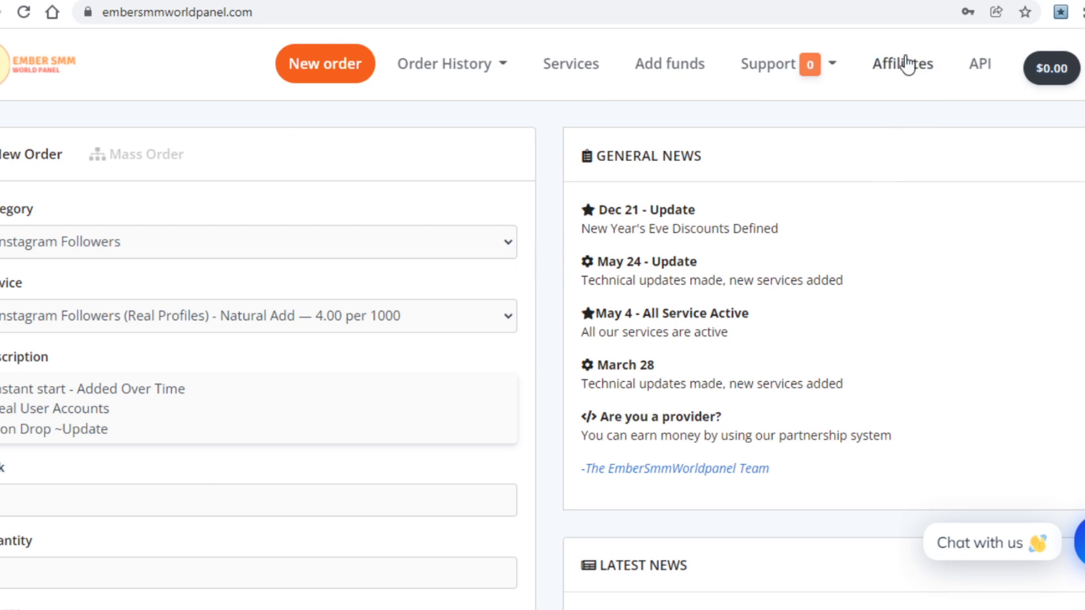
# Open the Ember SMM Affiliates page showing the referral link and 25% commission rate.
pyautogui.click(902, 63)
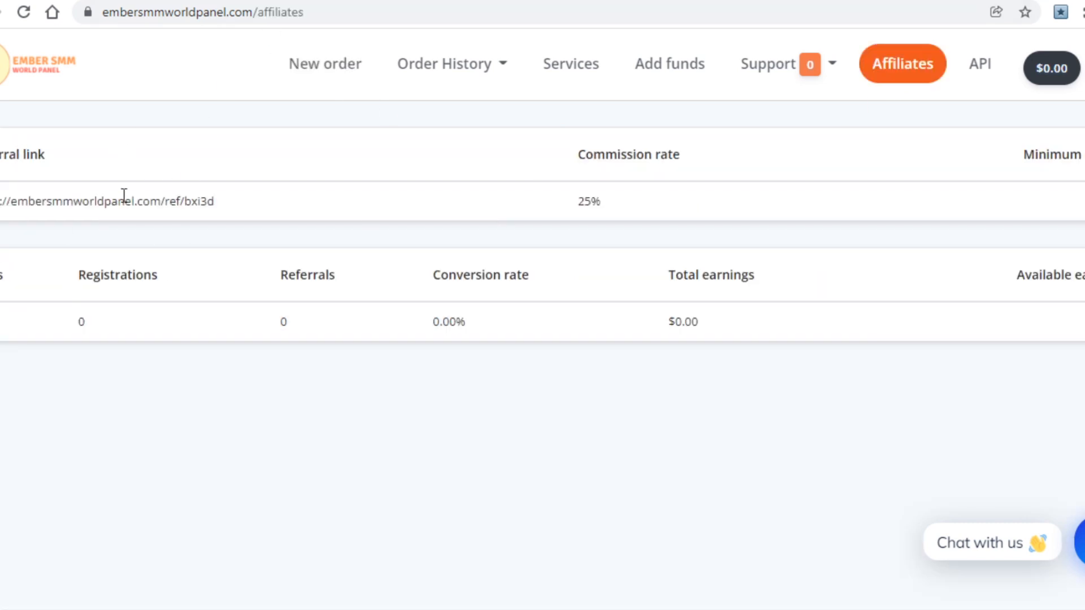
pyautogui.moveTo(122, 201)
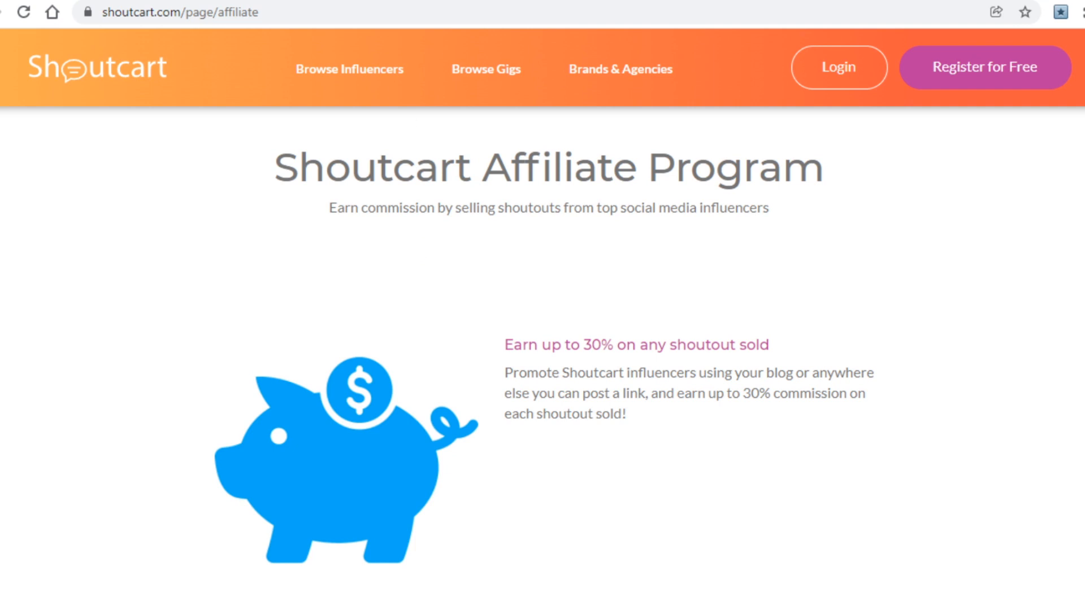
# Navigate to canva.com and show the Templates menu with Social Media and Business categories.
pyautogui.write('canva.com')
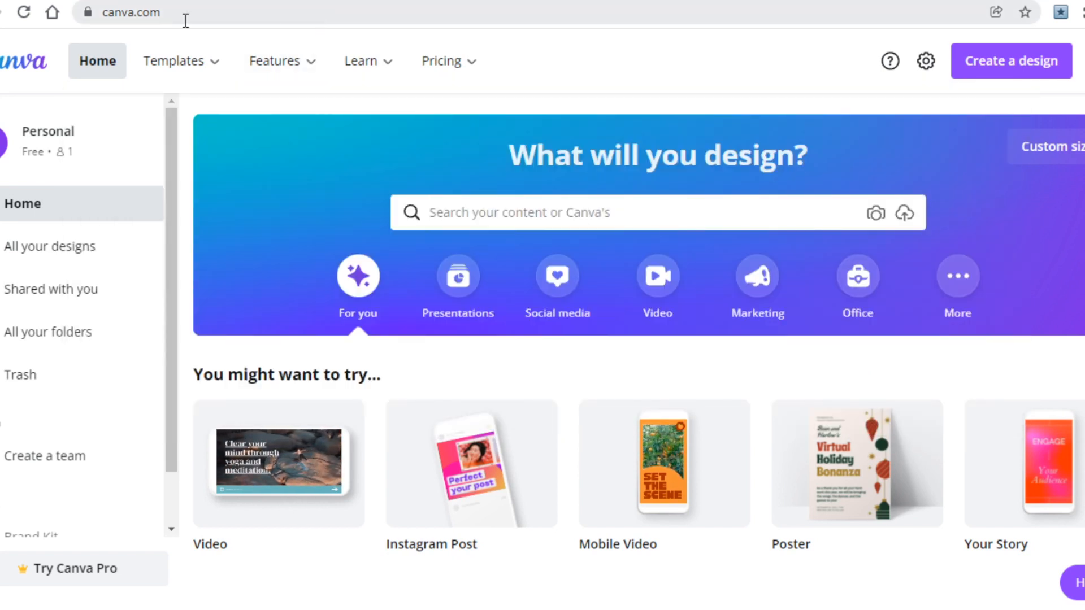
pyautogui.click(130, 12)
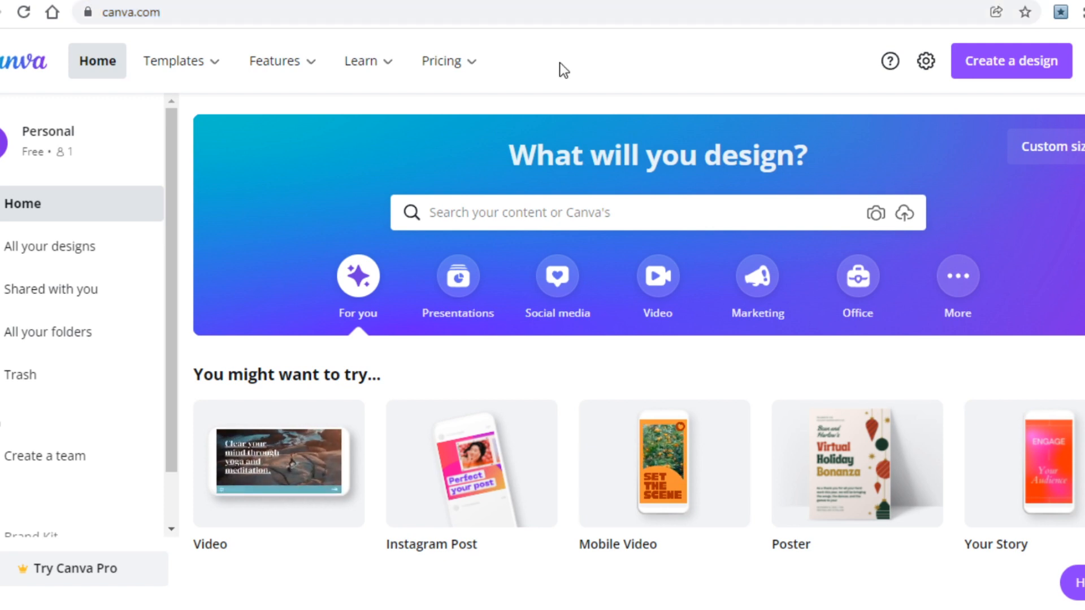
pyautogui.click(174, 61)
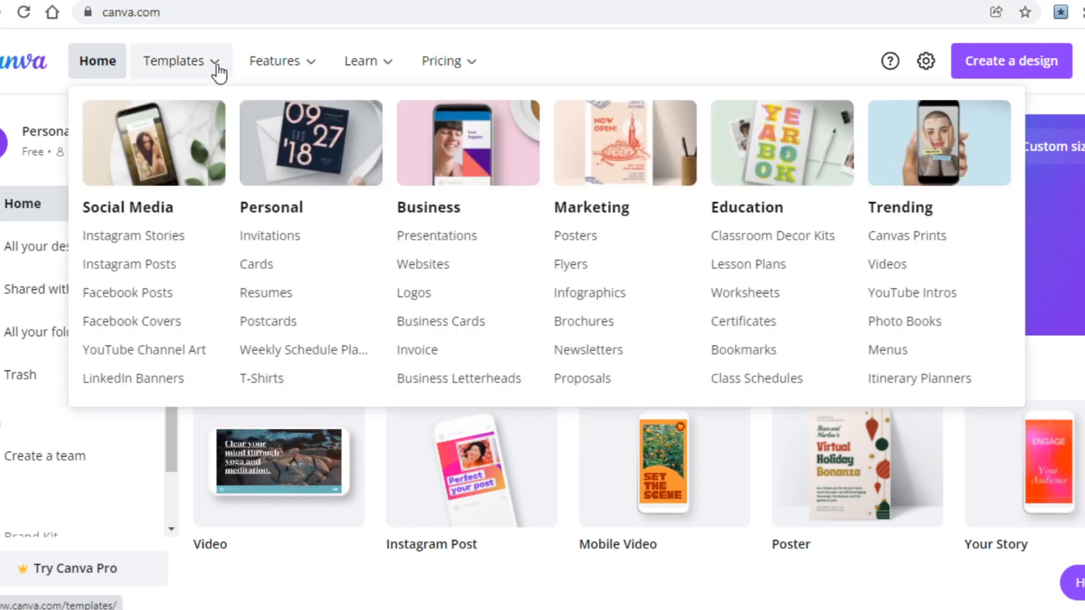